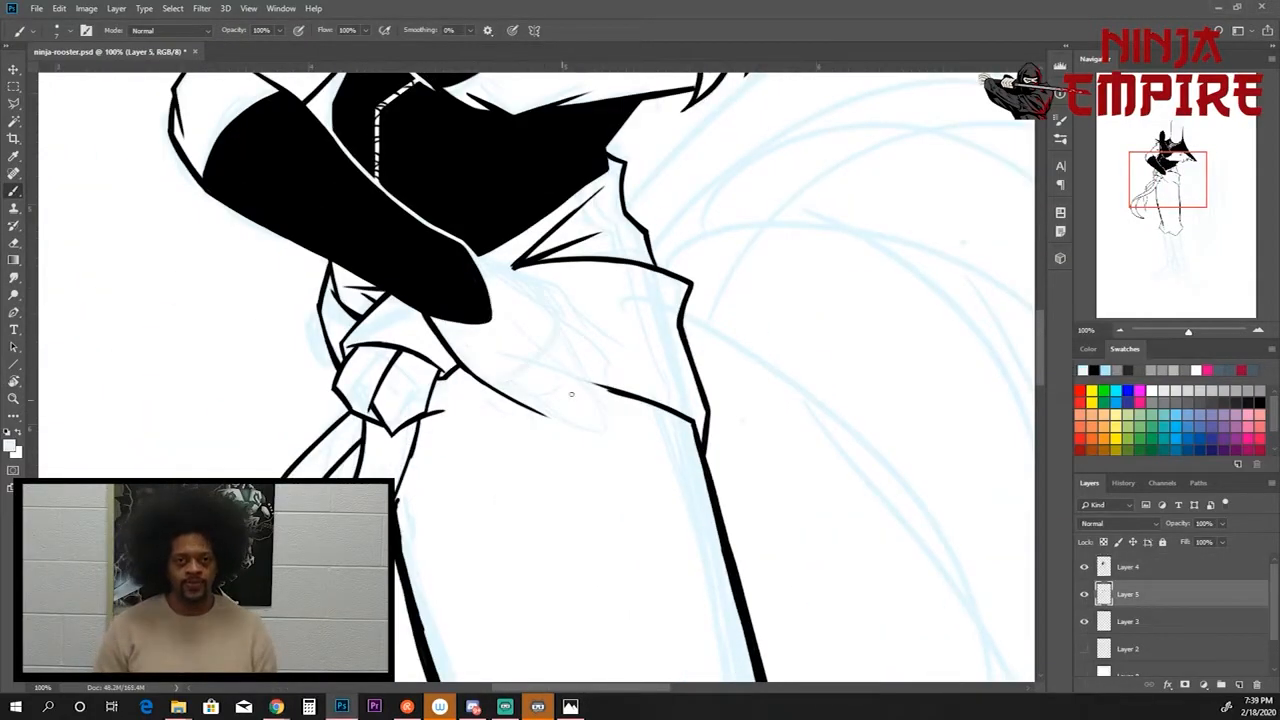
Ink bold black outlines tracing the sash and robe fold sketch lines on Layer 5
click(1128, 567)
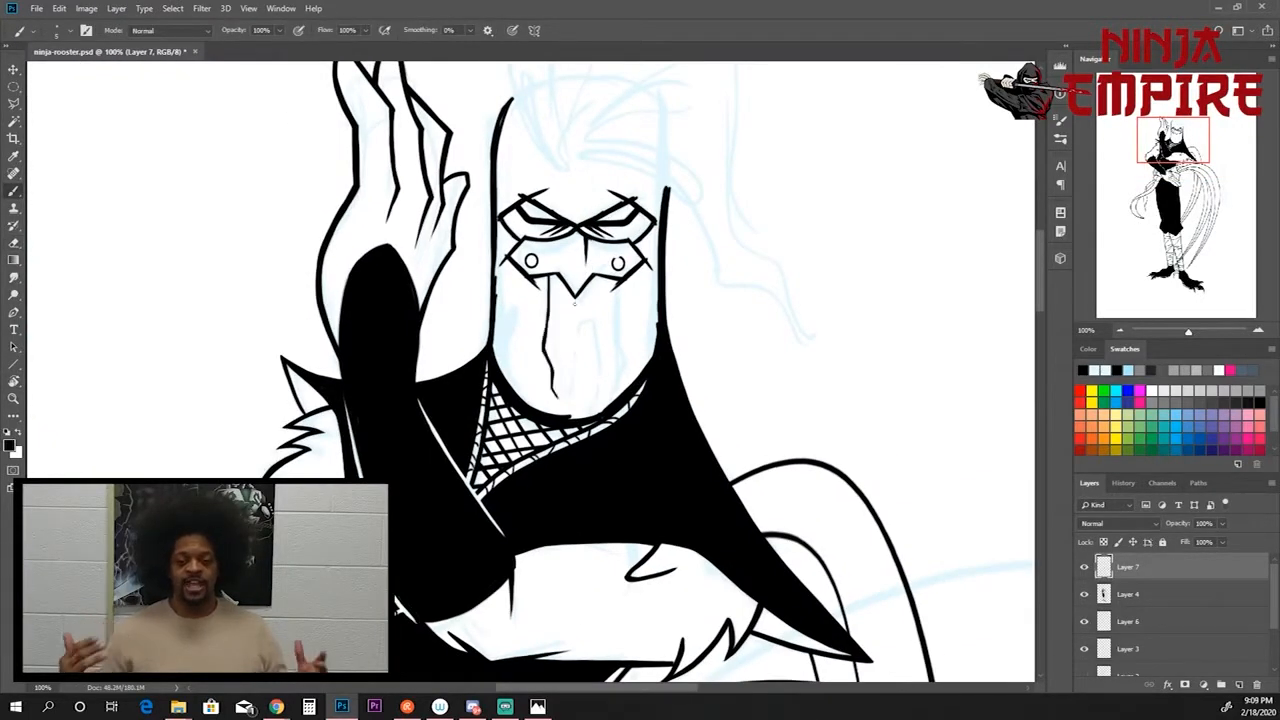
Draw black beard strands hanging beneath the rooster's beak on Layer 7
drag(570, 300, 590, 420)
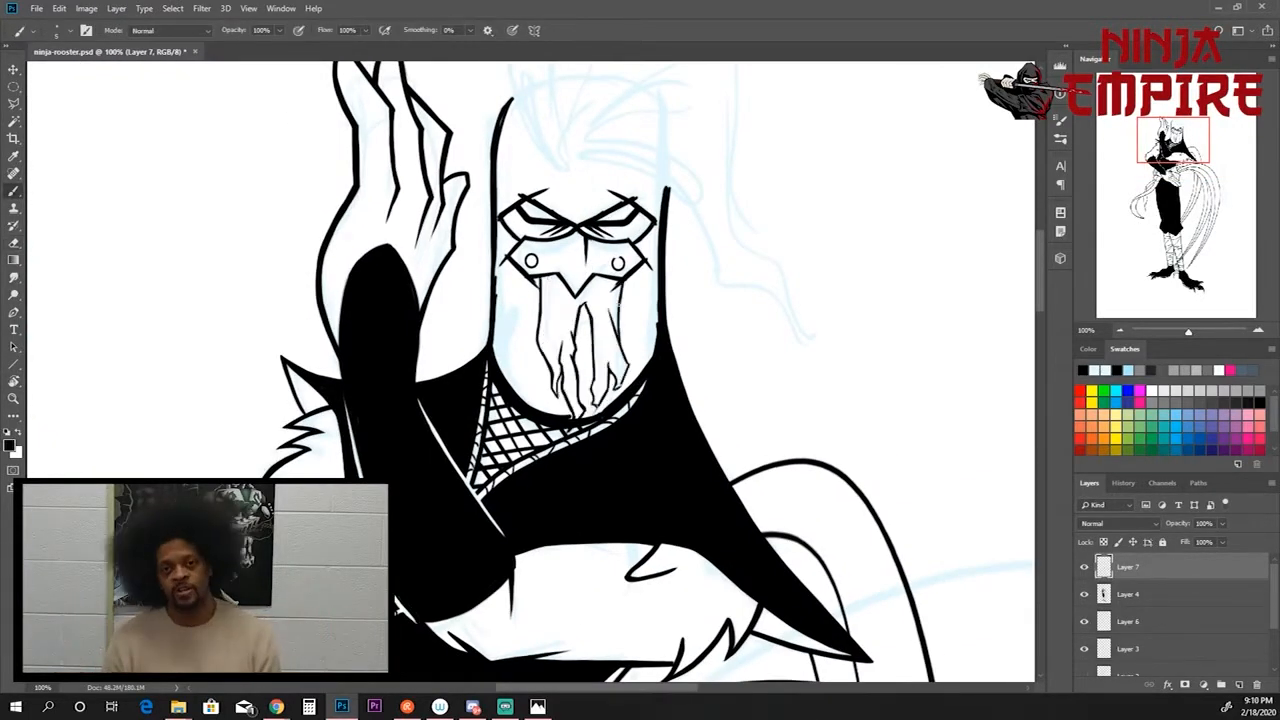